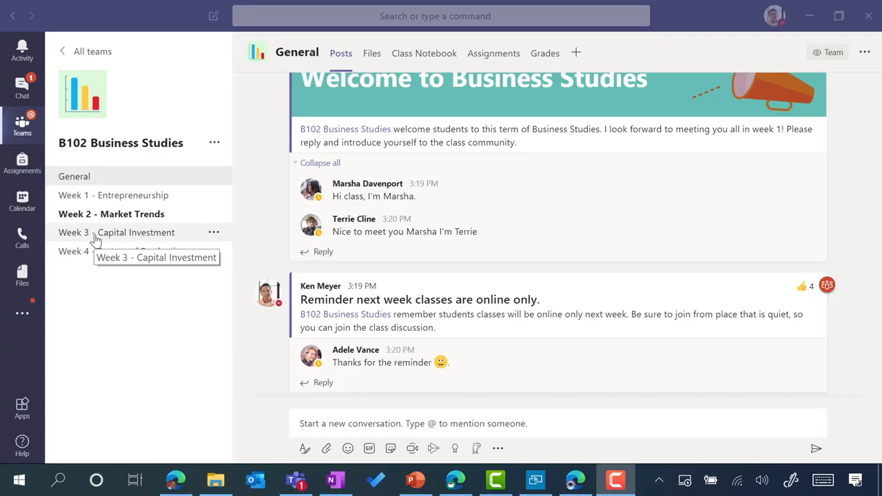
Step: Open the Week 3 - Capital Investment channel in the B102 Business Studies team
{"action": "left_click", "coordinate": [116, 233]}
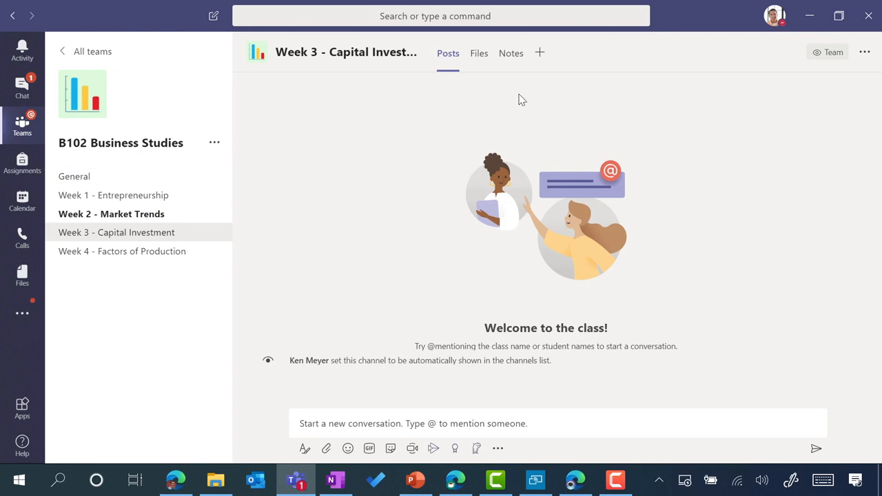
{"action": "mouse_move", "coordinate": [540, 53]}
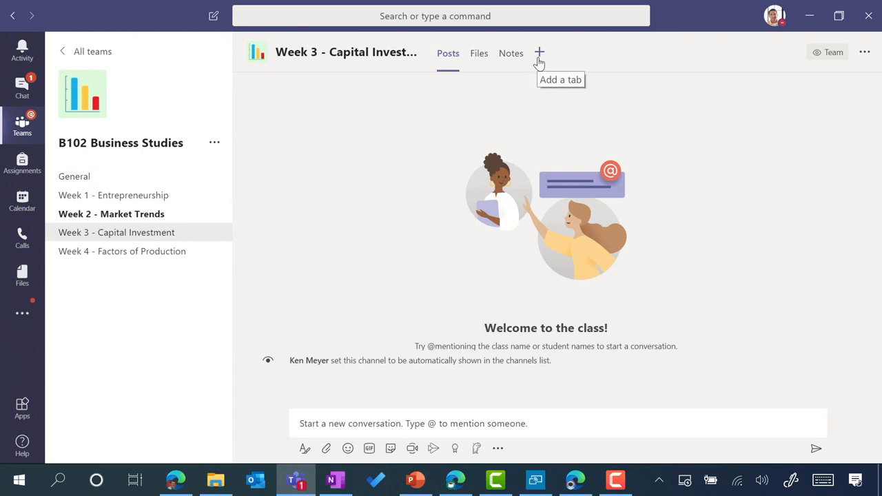
Step: Start adding a tab to the Week 3 channel to show the app gallery
{"action": "left_click", "coordinate": [539, 53]}
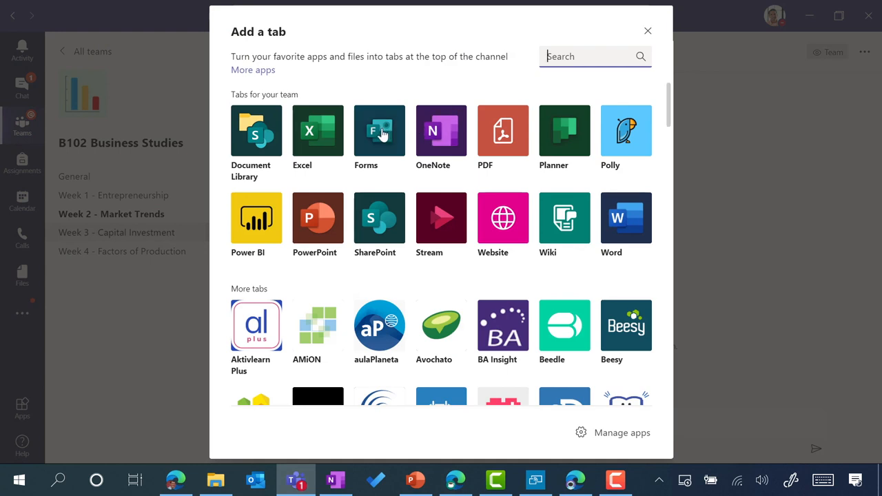
{"action": "mouse_move", "coordinate": [379, 131]}
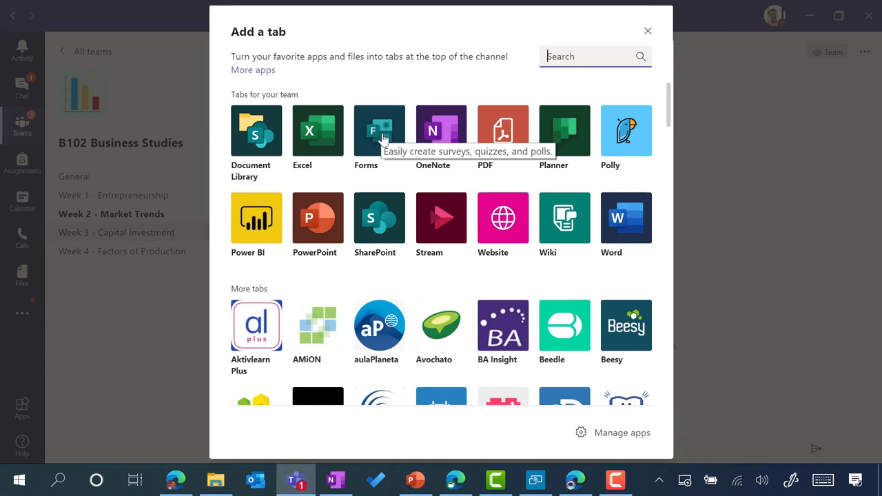
{"action": "mouse_move", "coordinate": [317, 130]}
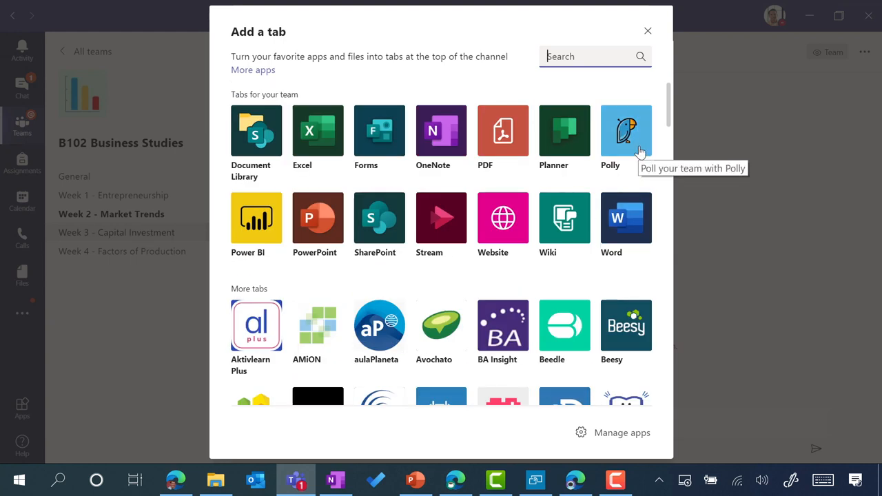
Step: Choose Polly, keep 'Post to the channel about this tab' checked, and save
{"action": "left_click", "coordinate": [626, 130]}
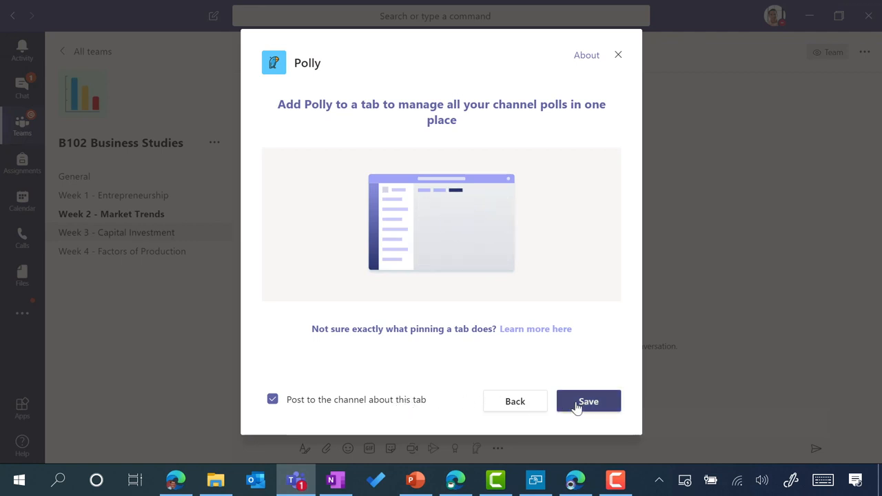
{"action": "left_click", "coordinate": [588, 401]}
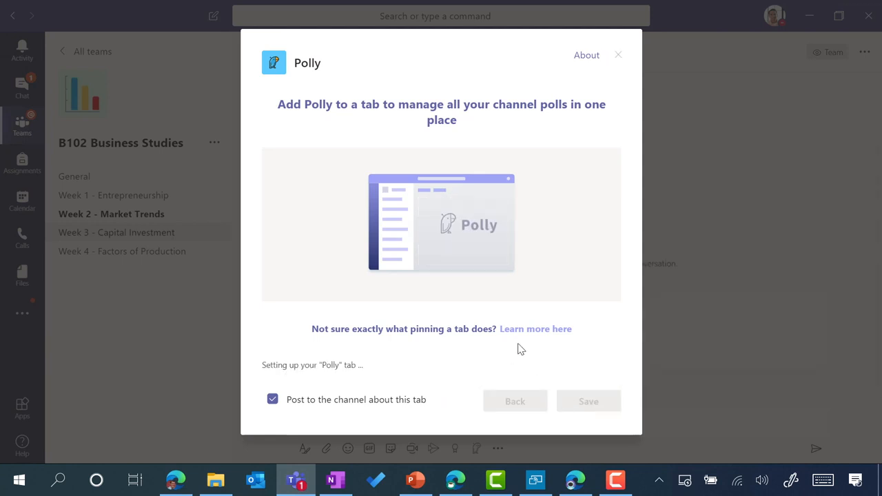
{"action": "left_click", "coordinate": [589, 402]}
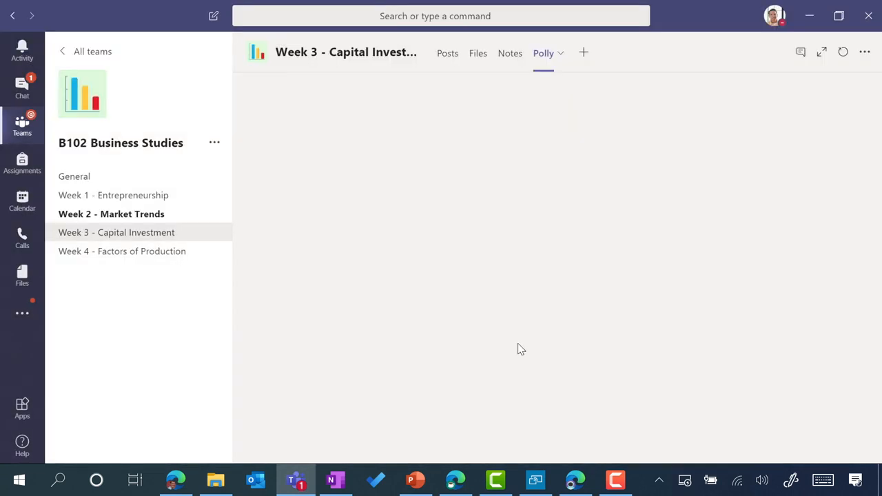
{"action": "left_click", "coordinate": [543, 53]}
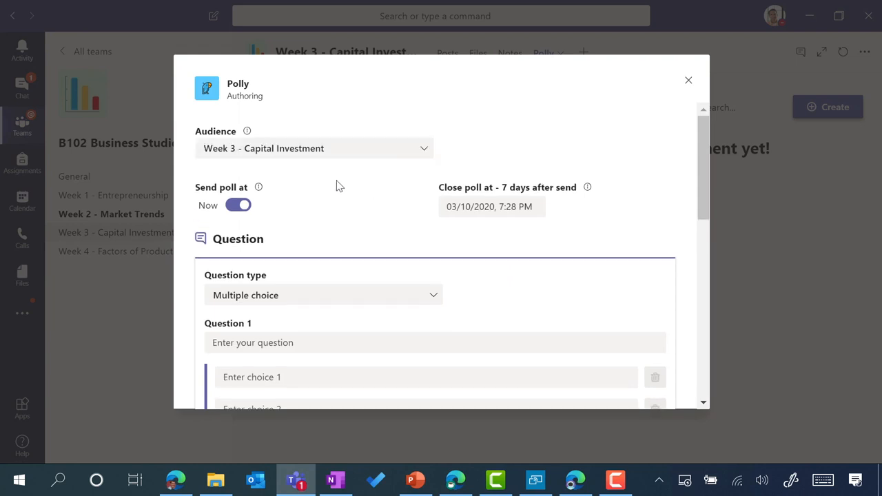
{"action": "scroll", "scroll_direction": "down", "scroll_amount": 3}
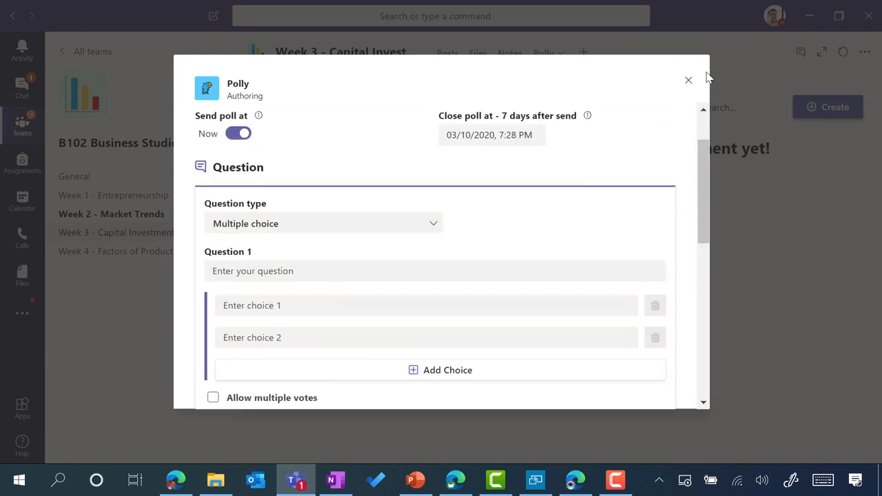
{"action": "left_click", "coordinate": [688, 80]}
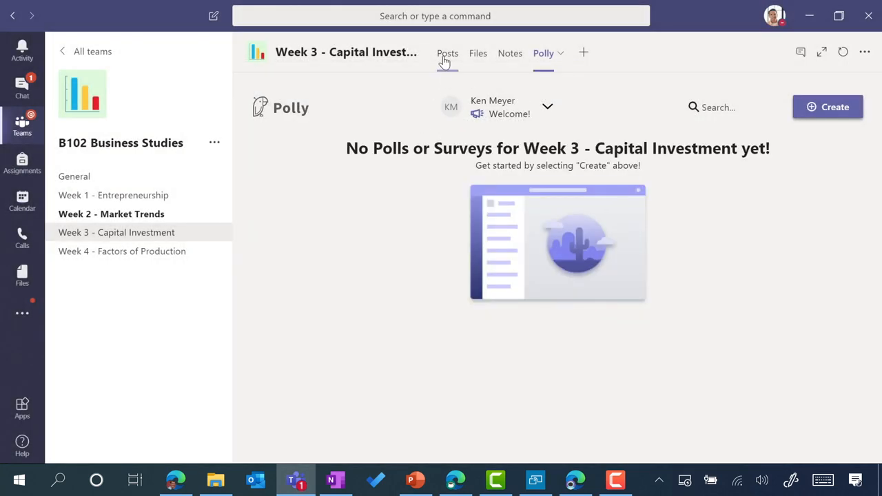
{"action": "left_click", "coordinate": [448, 53]}
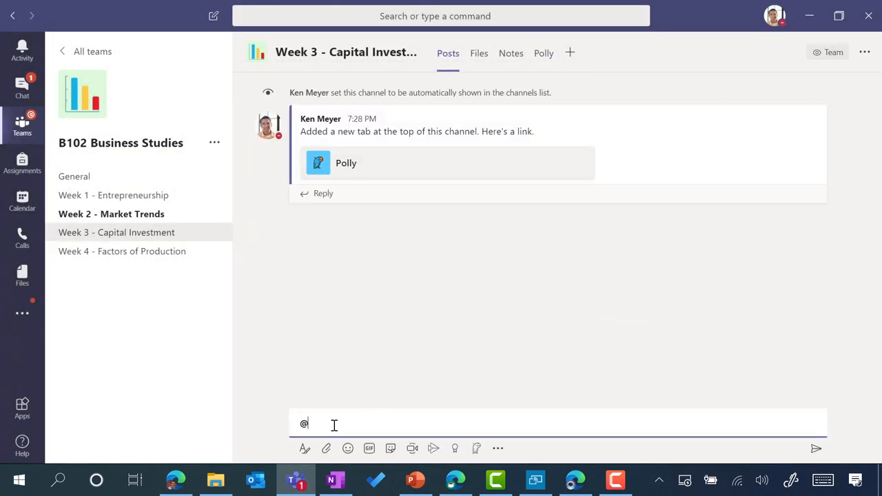
{"action": "type", "text": "Polly What technology do you think will get the most investment? VR, AI, Quantum computing"}
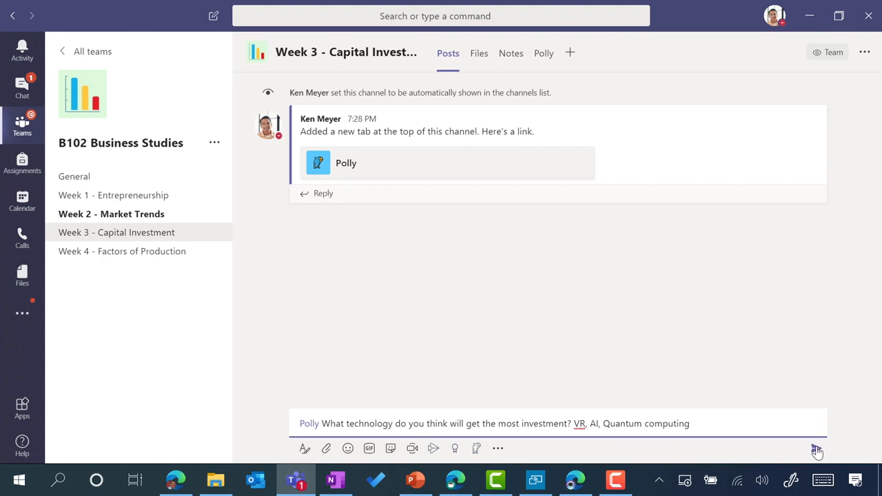
{"action": "left_click", "coordinate": [817, 448]}
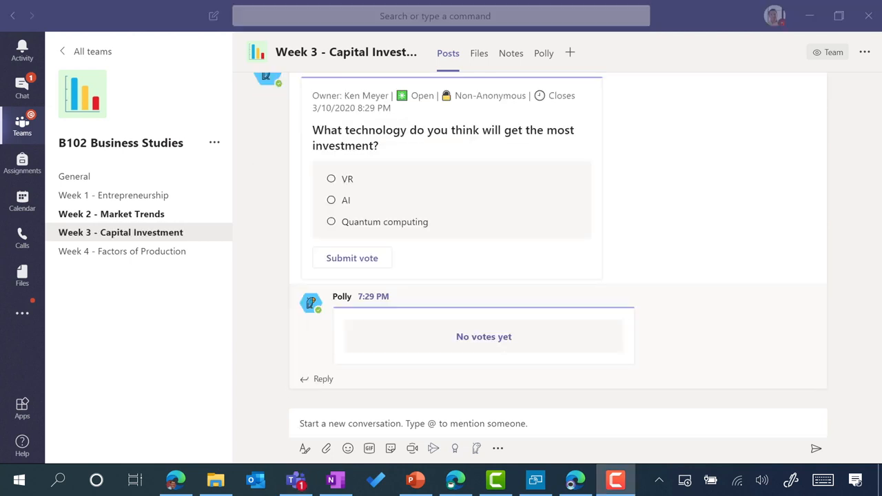
Step: Scroll the Posts feed to view Polly's poll card and its vote options
{"action": "scroll", "scroll_direction": "down", "scroll_amount": 3}
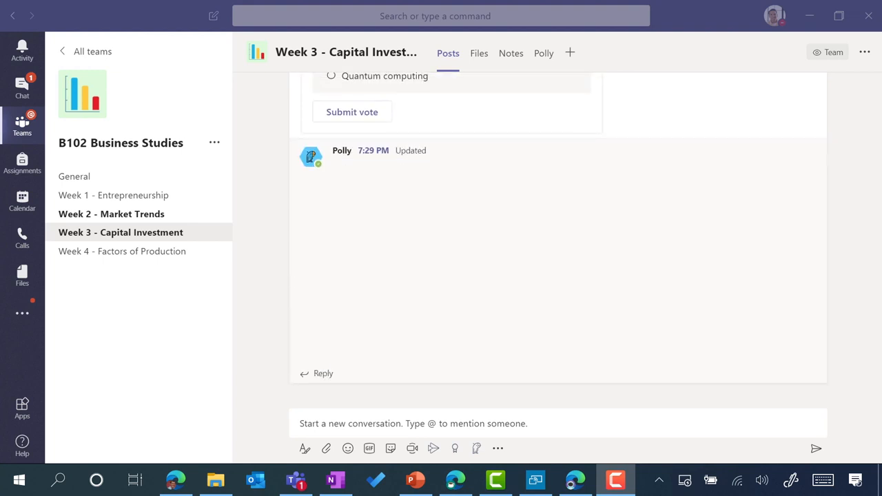